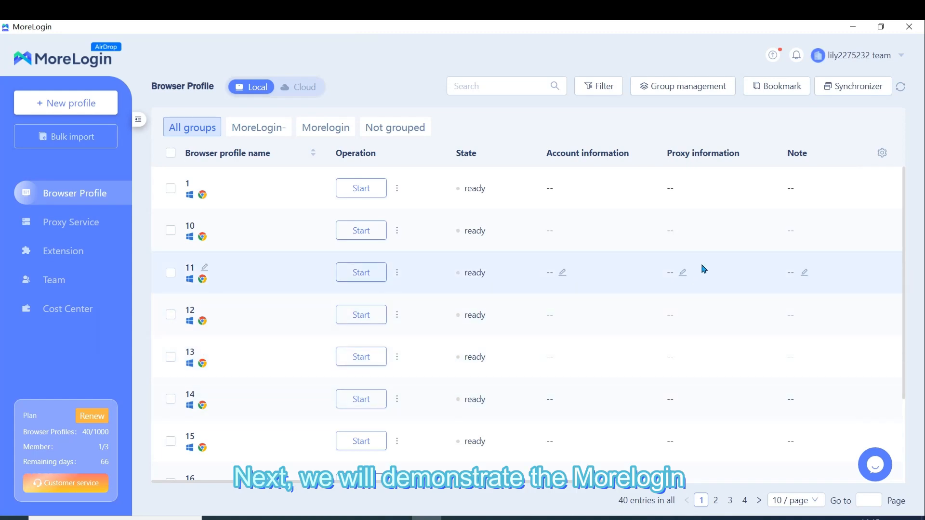
{"action": "mouse_move", "coordinate": [852, 86]}
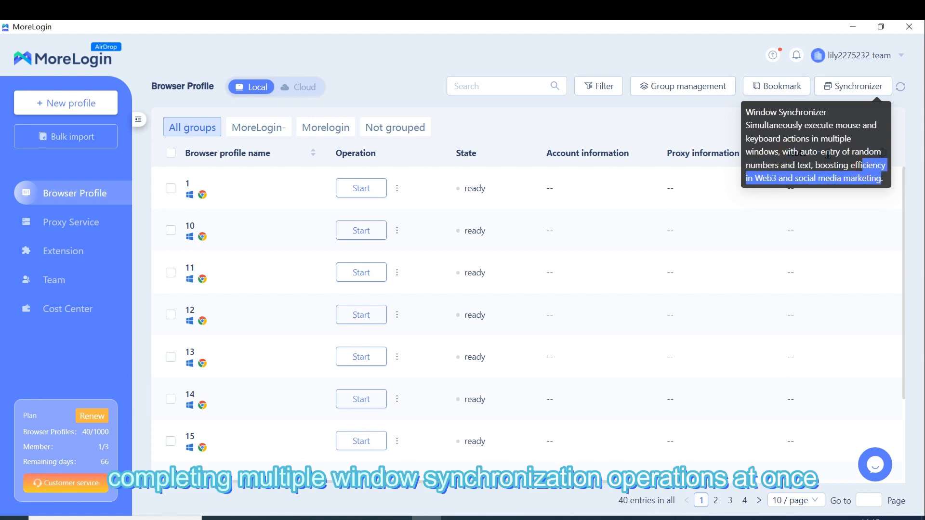
{"action": "mouse_move", "coordinate": [853, 194]}
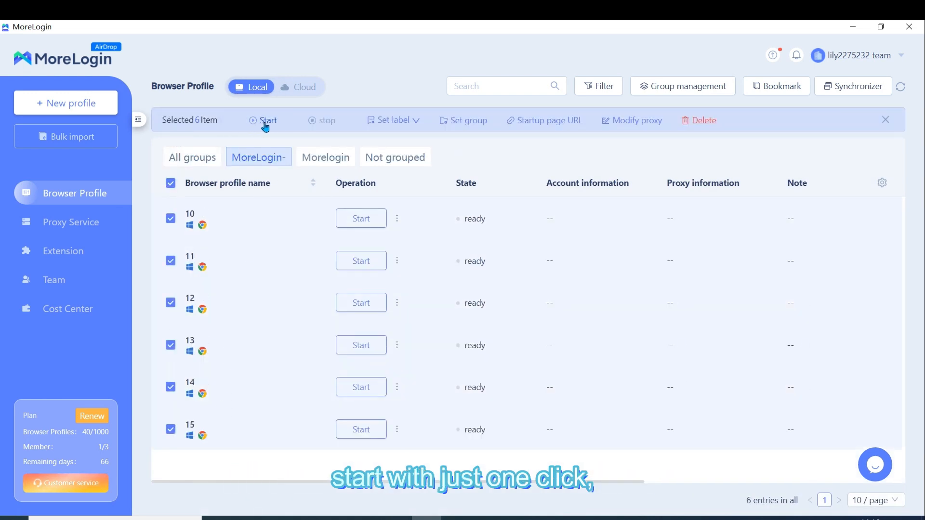
Launch profiles 10–15 and start window sync with profile 10 as main control.
{"action": "left_click", "coordinate": [268, 120]}
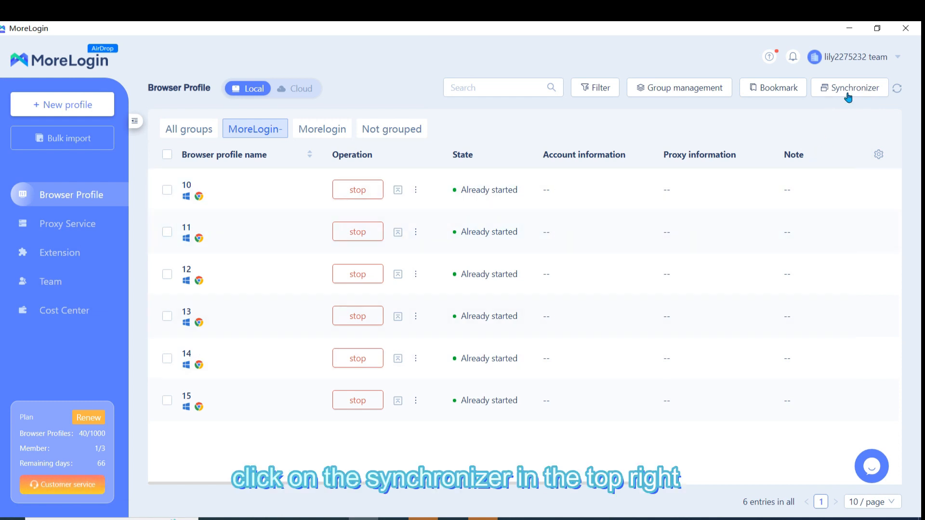
{"action": "left_click", "coordinate": [849, 87]}
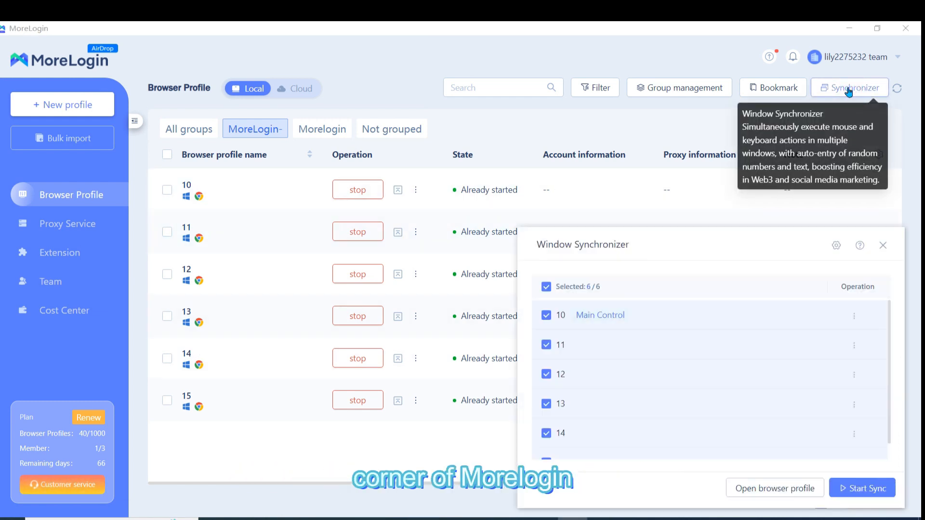
{"action": "mouse_move", "coordinate": [772, 325]}
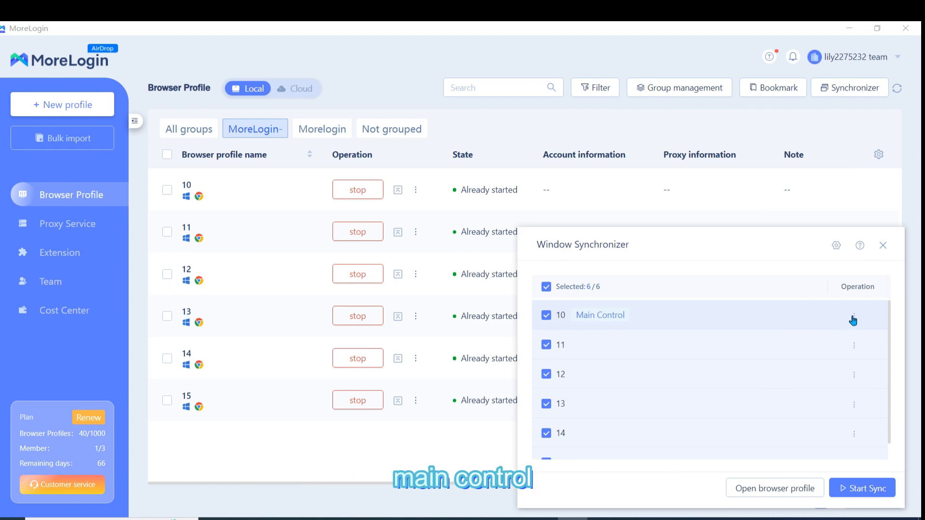
{"action": "left_click", "coordinate": [853, 317]}
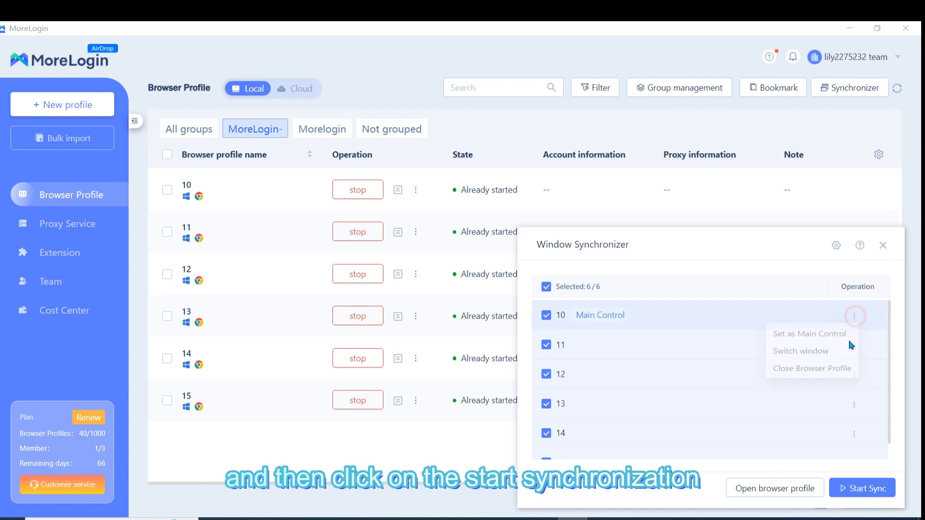
{"action": "left_click", "coordinate": [862, 488]}
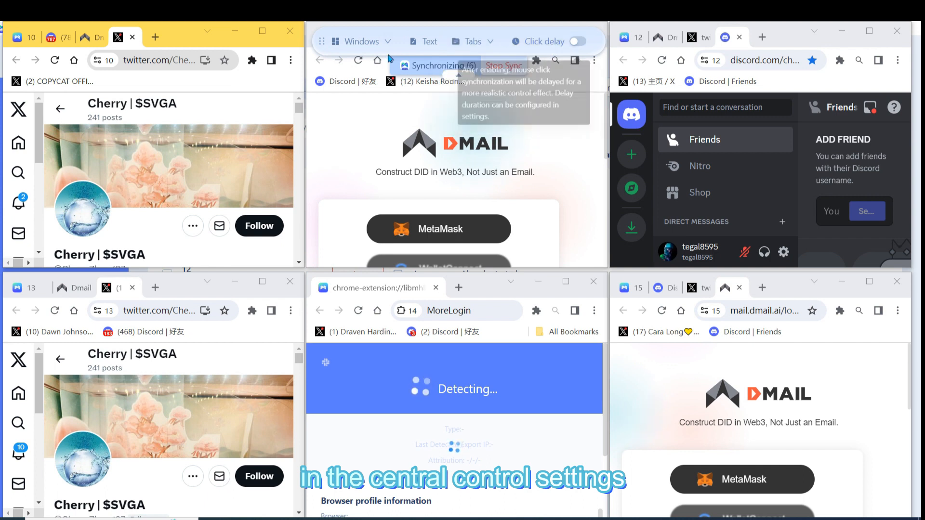
Auto-tile the six synchronized Chrome windows into a grid.
{"action": "left_click", "coordinate": [361, 41]}
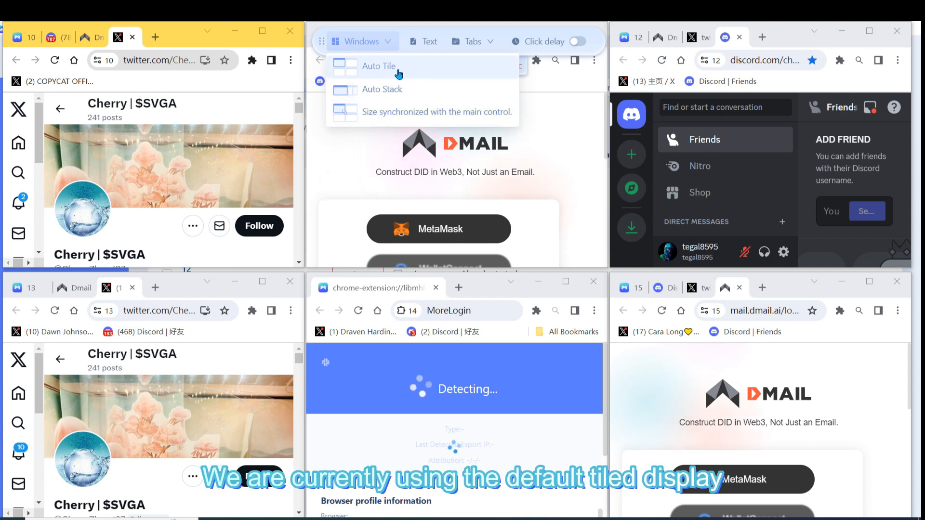
{"action": "left_click", "coordinate": [379, 66]}
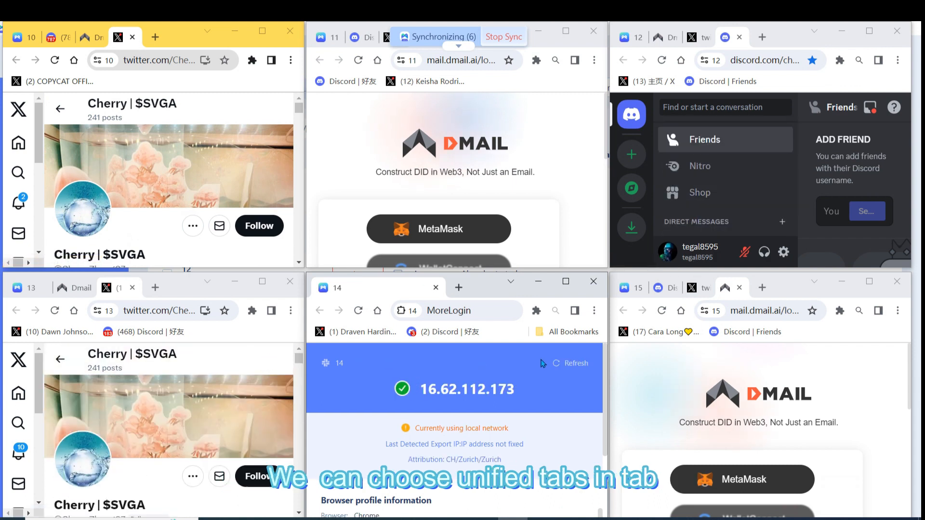
Make all six windows share one New Tab page, closing blank tabs, then check extensions.
{"action": "left_click", "coordinate": [470, 42]}
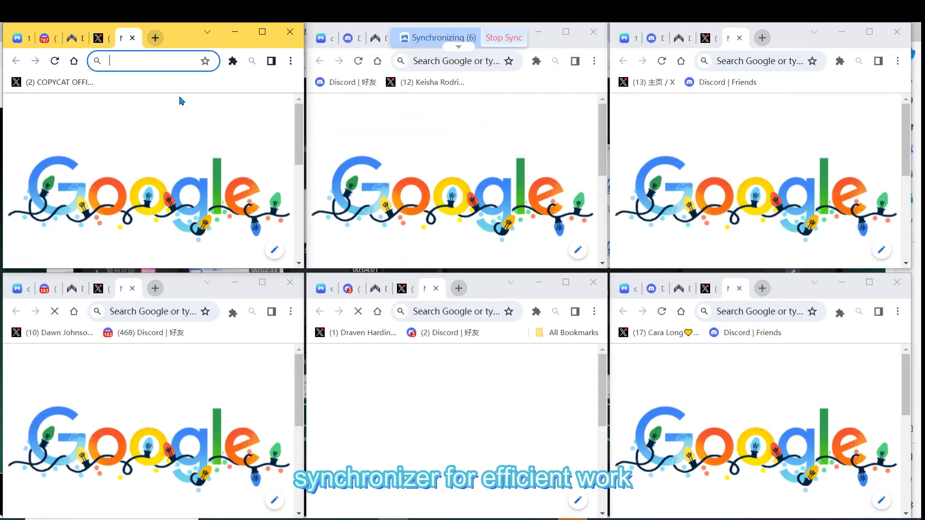
{"action": "left_click", "coordinate": [468, 47]}
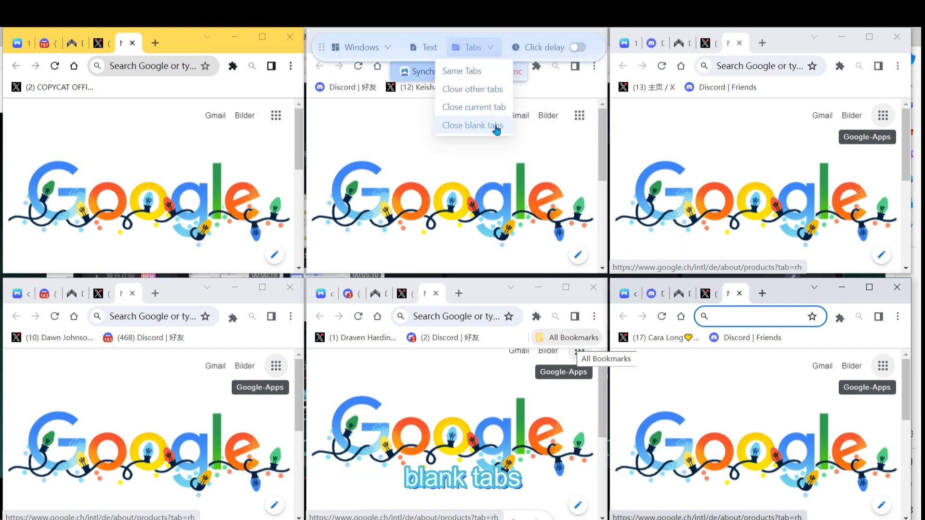
{"action": "left_click", "coordinate": [471, 125]}
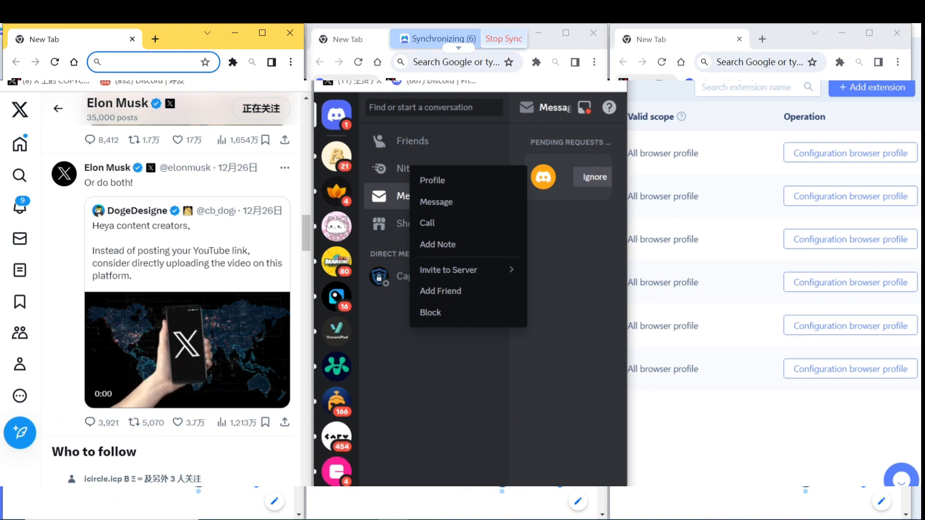
{"action": "left_click", "coordinate": [840, 62]}
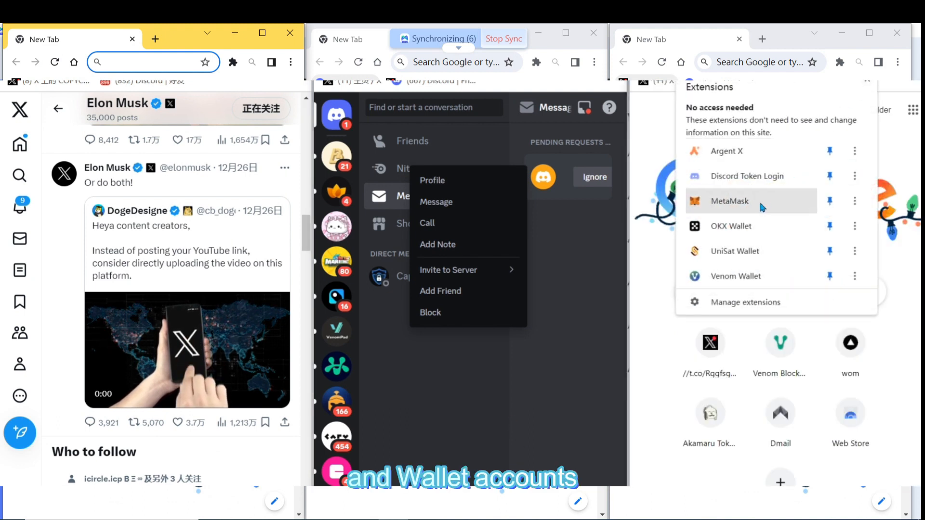
{"action": "left_click", "coordinate": [729, 200]}
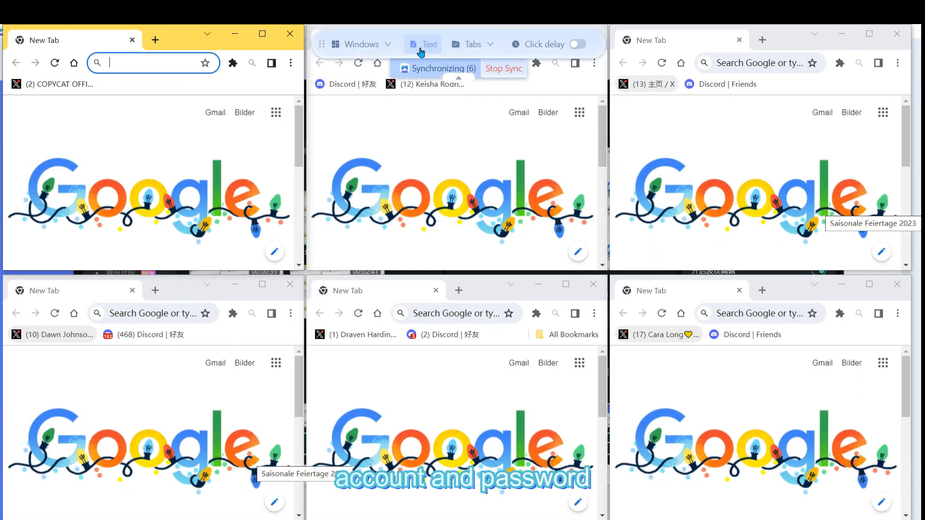
Try the Text panel's Different Text options, Input by Browser Profile and Custom Input, then close it.
{"action": "left_click", "coordinate": [429, 44]}
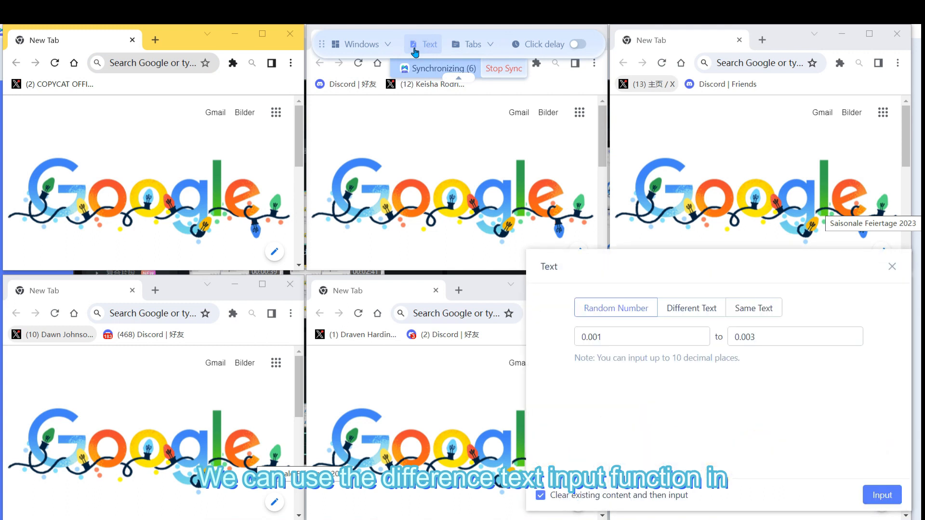
{"action": "left_click", "coordinate": [691, 307]}
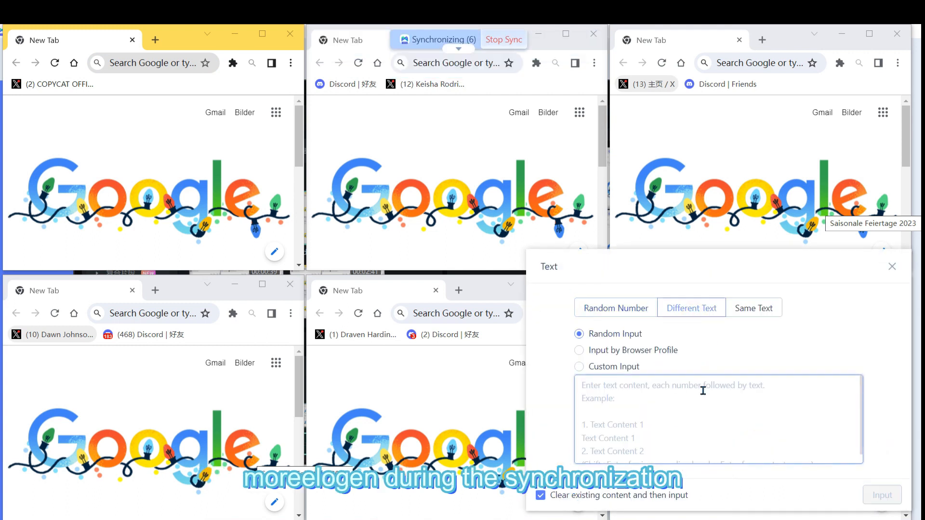
{"action": "left_click", "coordinate": [579, 349]}
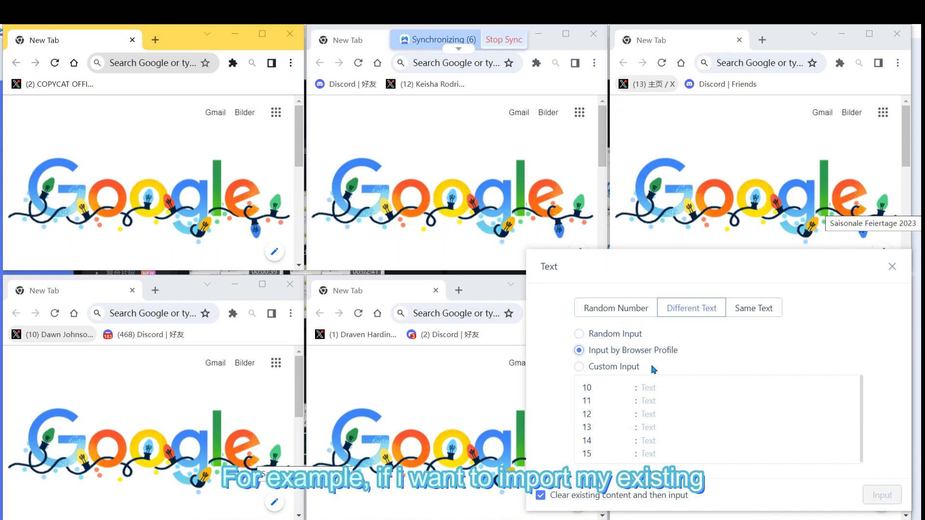
{"action": "left_click", "coordinate": [579, 366]}
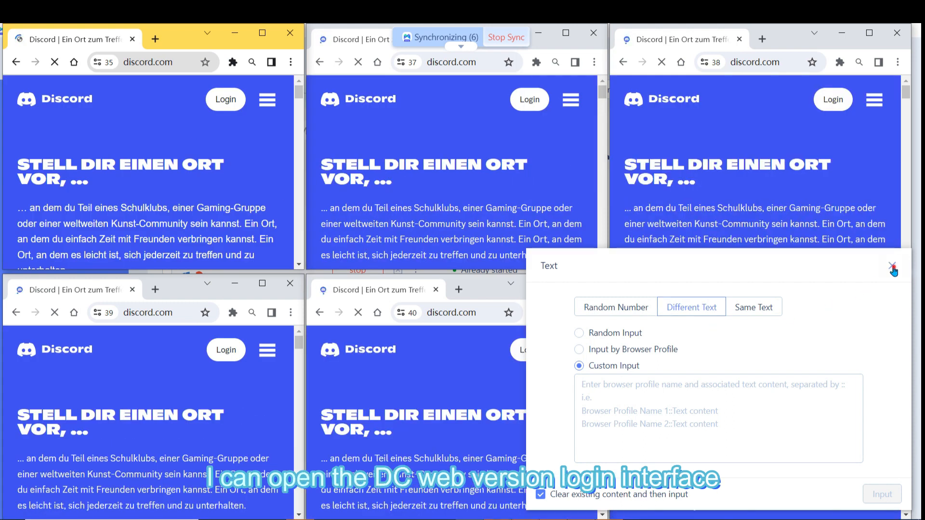
{"action": "left_click", "coordinate": [893, 268]}
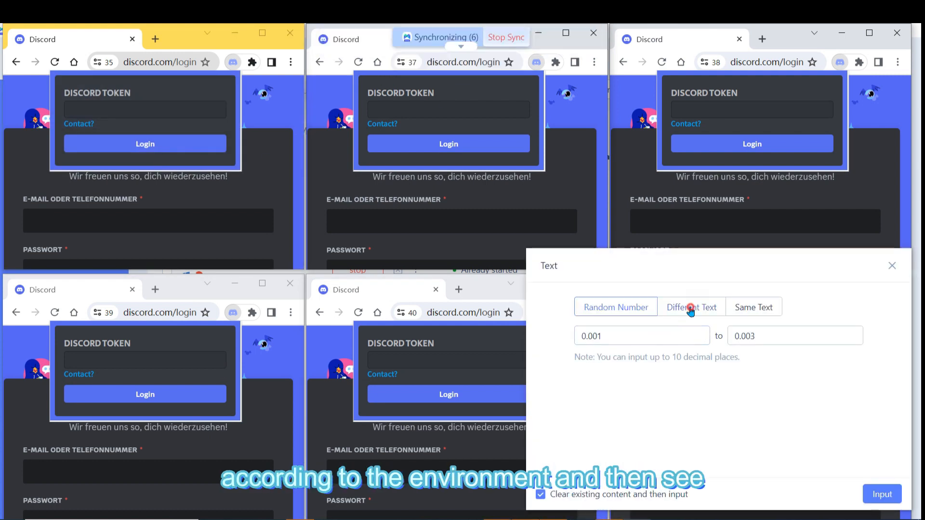
Enter each profile's own Discord token via Different Text and log in to Discord.
{"action": "left_click", "coordinate": [691, 307]}
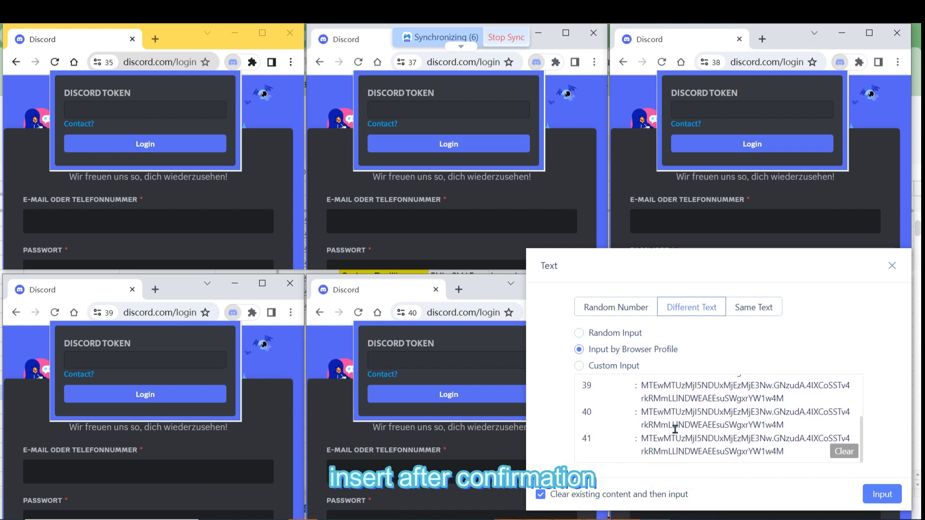
{"action": "left_click", "coordinate": [881, 494]}
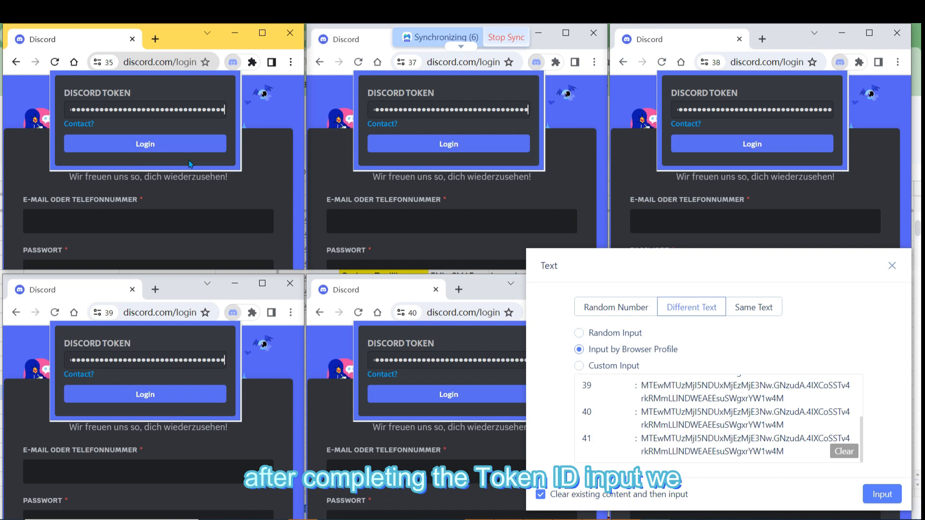
{"action": "left_click", "coordinate": [144, 144]}
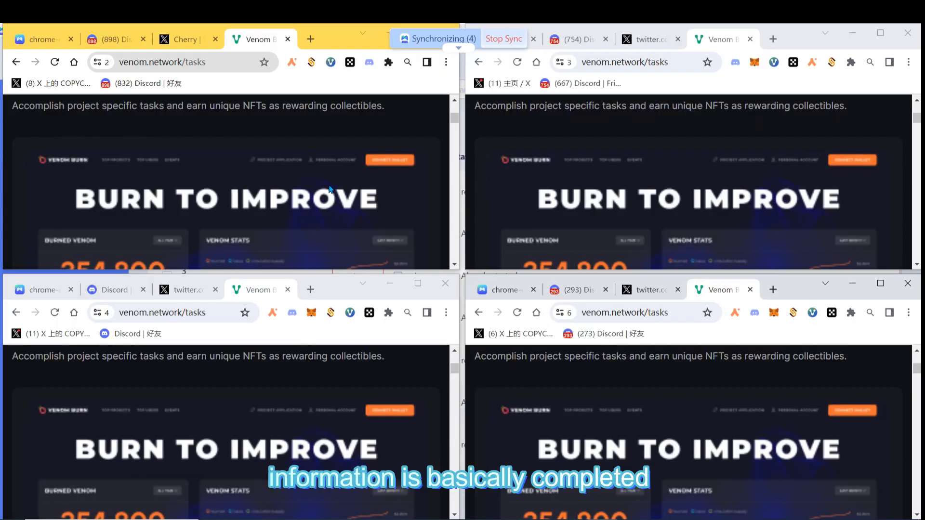
Enter per-profile Clustex swap amounts of 3, 2, 5 and 6 VENOM and scroll to Swap.
{"action": "scroll", "scroll_direction": "down", "scroll_amount": 3}
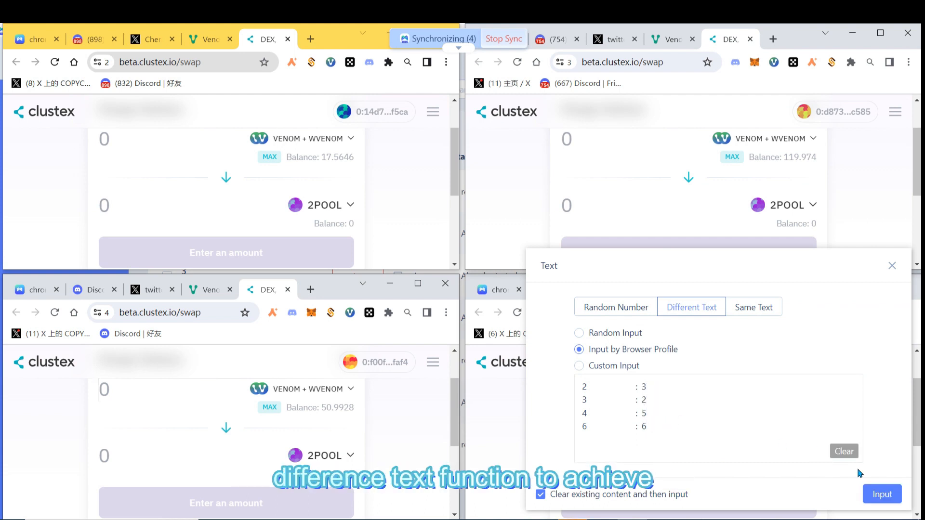
{"action": "left_click", "coordinate": [882, 494]}
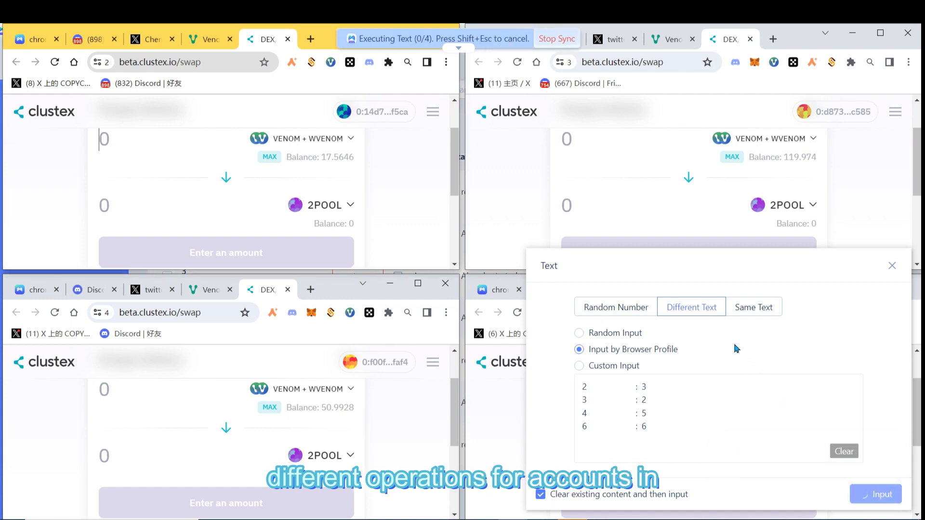
{"action": "left_click", "coordinate": [876, 494]}
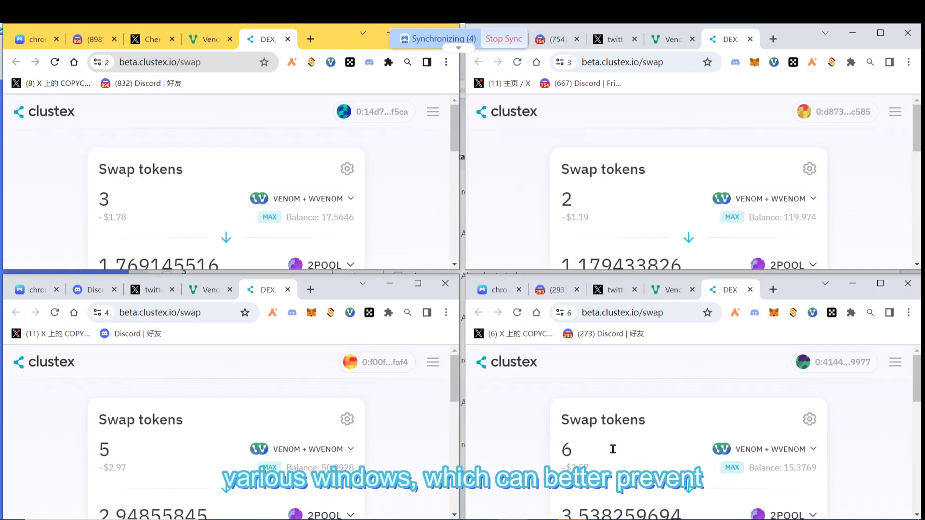
{"action": "scroll", "scroll_direction": "down", "scroll_amount": 3}
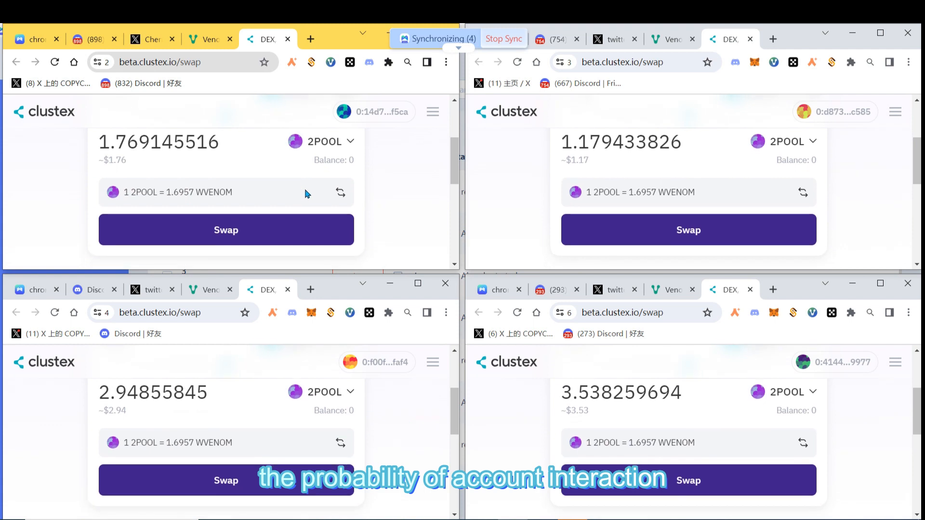
{"action": "left_click", "coordinate": [225, 229]}
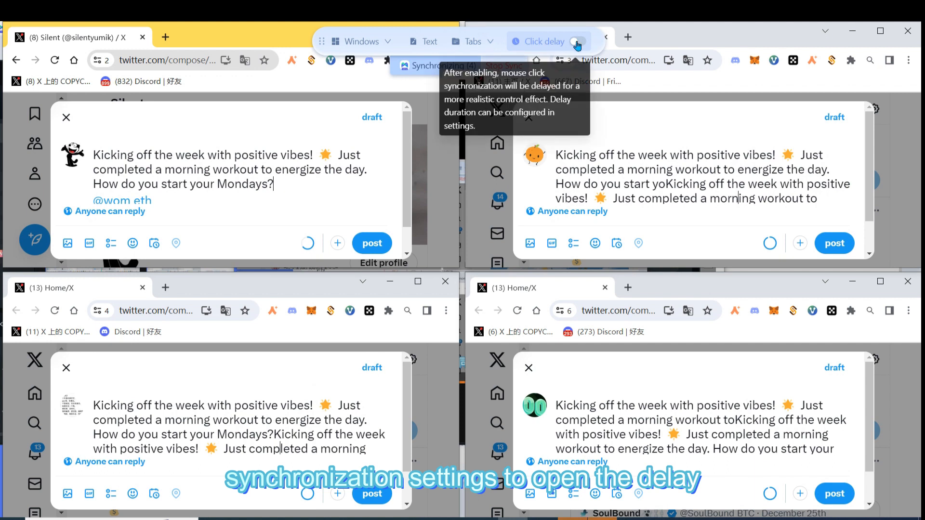
Set the synchronizer's click delay interval to 10 to 10 seconds and save.
{"action": "left_click", "coordinate": [579, 42]}
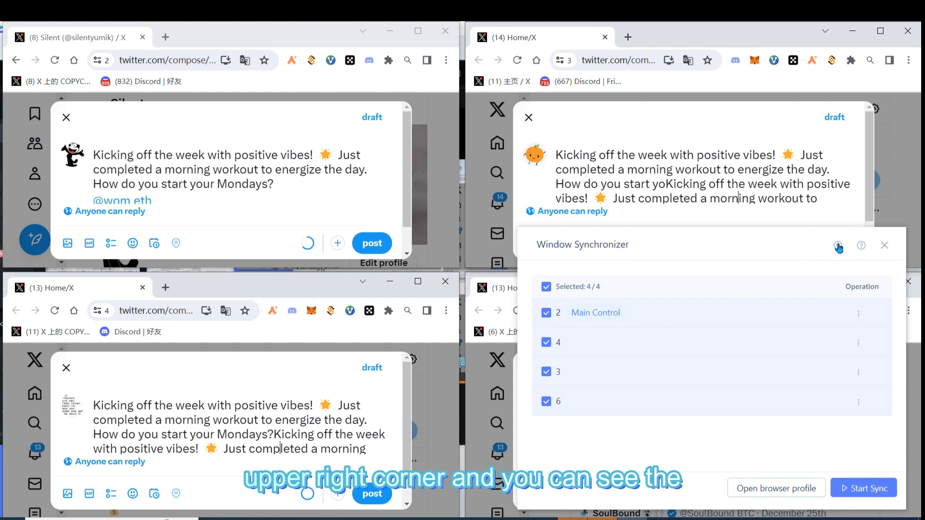
{"action": "left_click", "coordinate": [838, 245]}
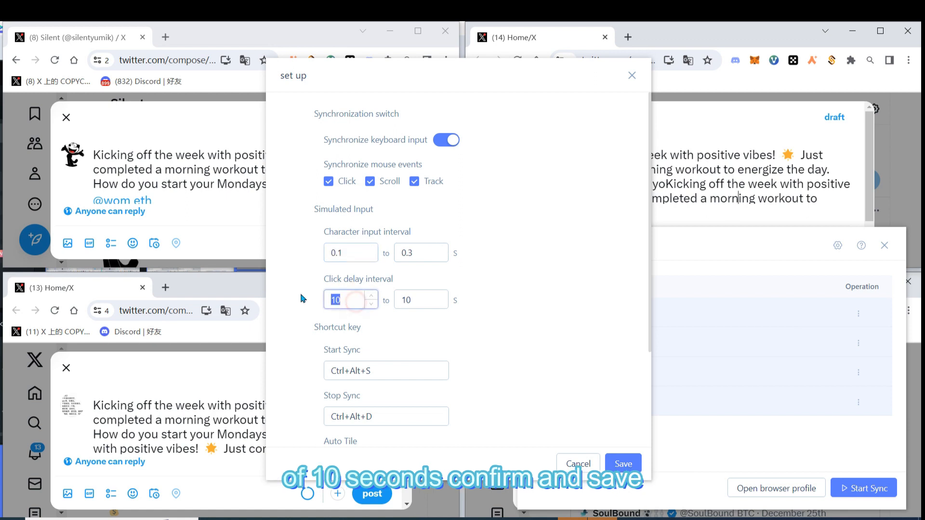
{"action": "left_click", "coordinate": [421, 299]}
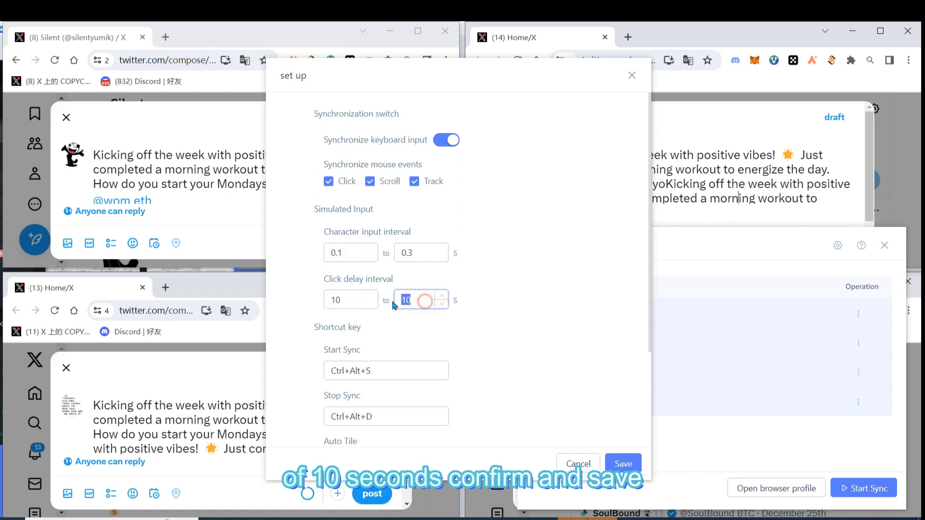
{"action": "left_click", "coordinate": [622, 463]}
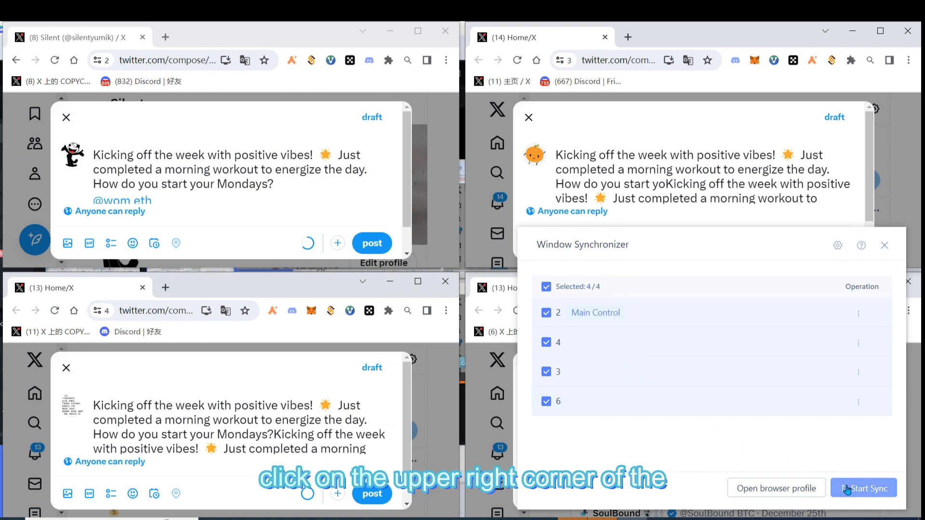
Resume syncing with click delay on and post the tweet from the main window.
{"action": "left_click", "coordinate": [863, 488]}
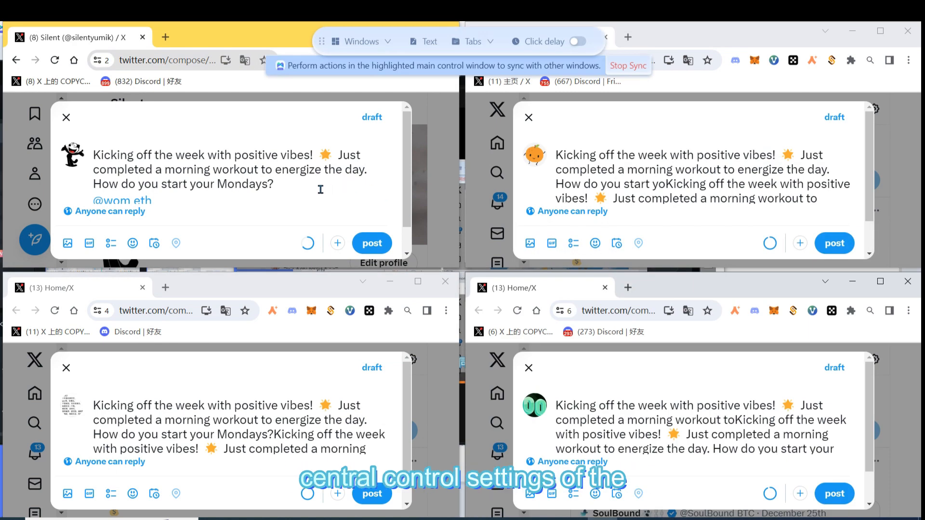
{"action": "left_click", "coordinate": [581, 41]}
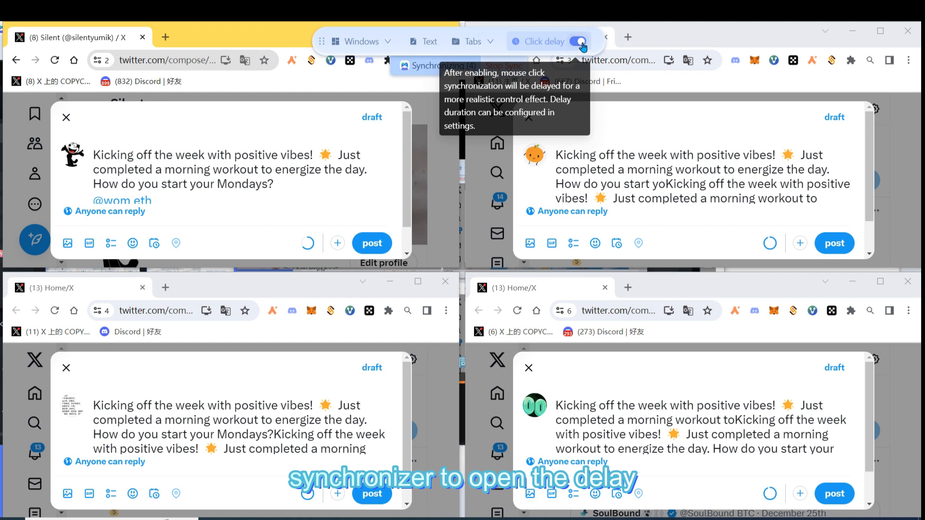
{"action": "left_click", "coordinate": [581, 42]}
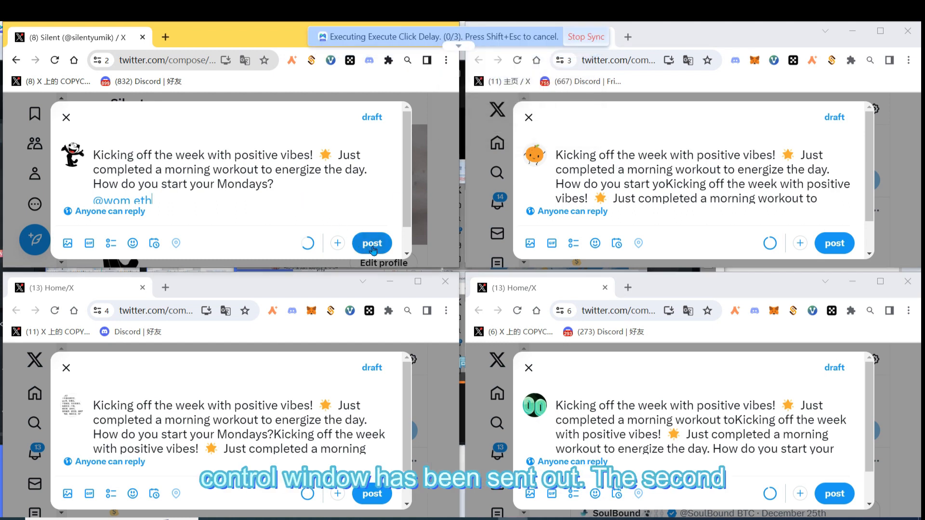
{"action": "left_click", "coordinate": [371, 242]}
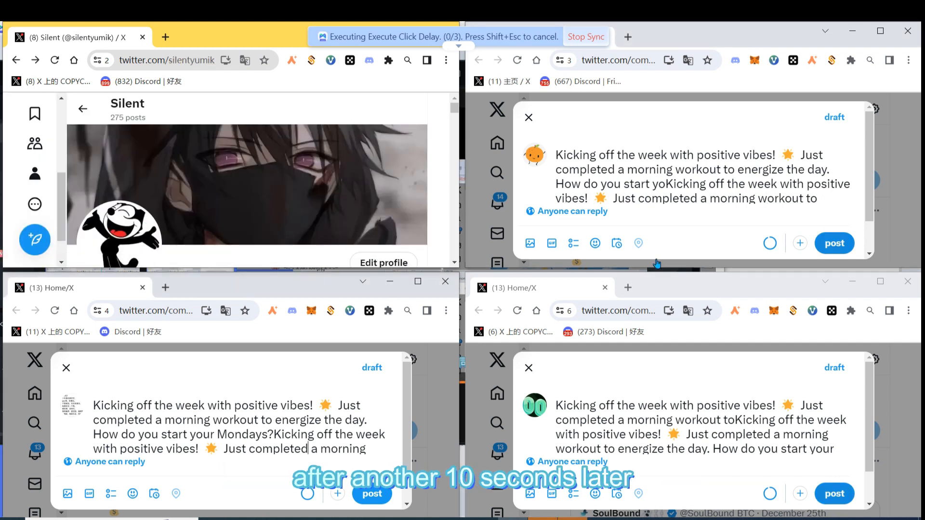
{"action": "left_click", "coordinate": [833, 242]}
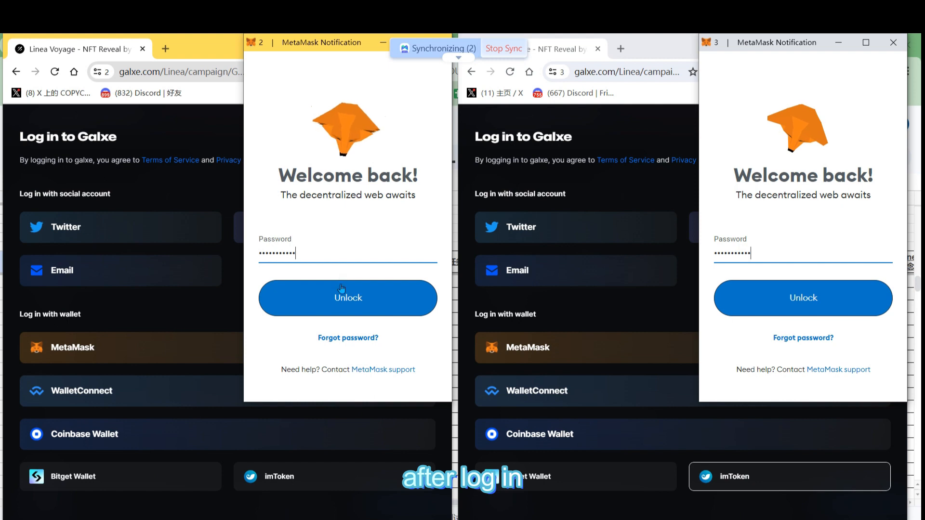
Unlock MetaMask in both windows and expand the Retweet the Tweet task.
{"action": "left_click", "coordinate": [347, 297]}
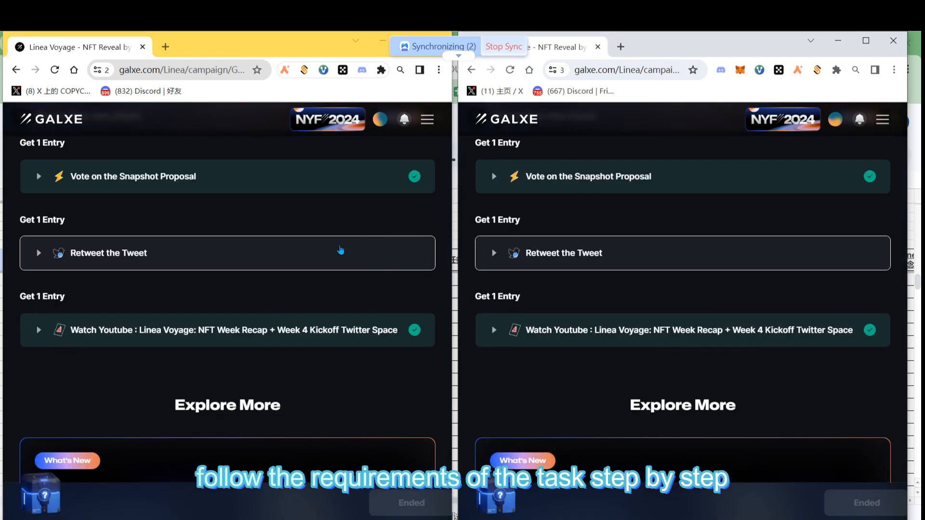
{"action": "left_click", "coordinate": [108, 253]}
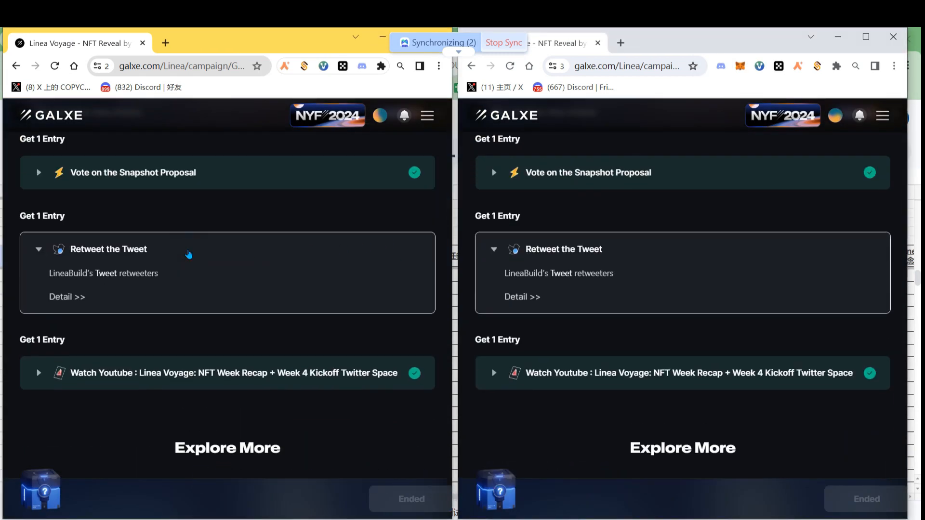